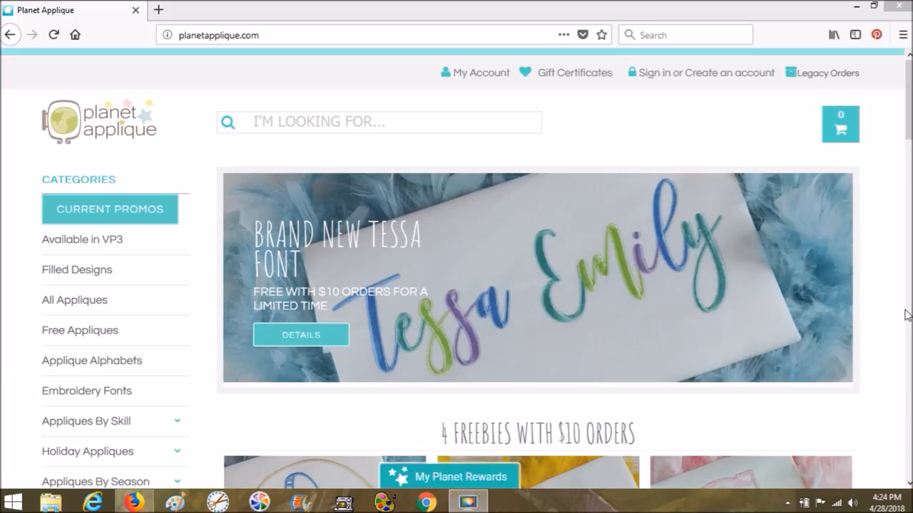
pyautogui.moveTo(311, 348)
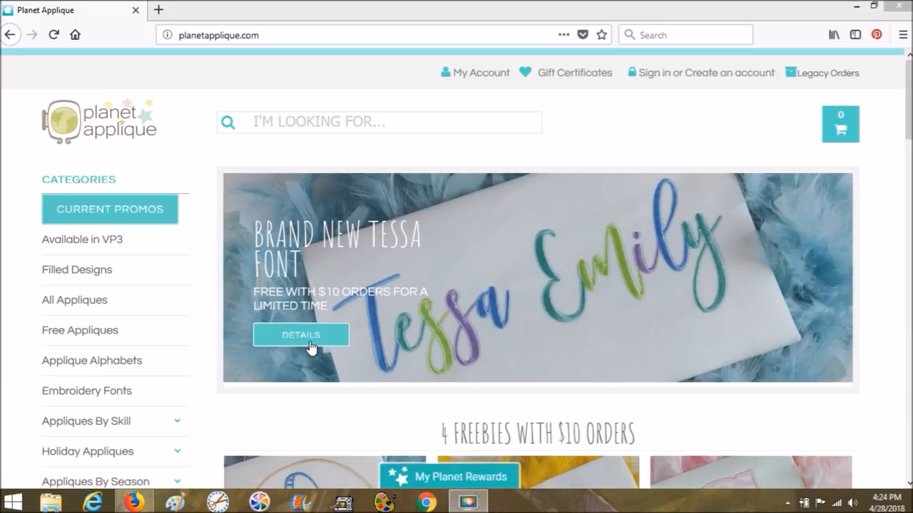
pyautogui.moveTo(80, 331)
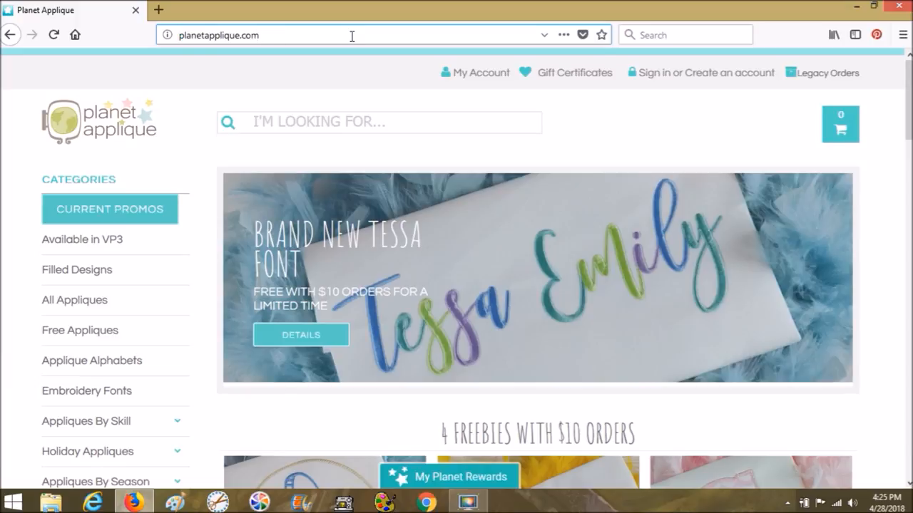
pyautogui.moveTo(311, 54)
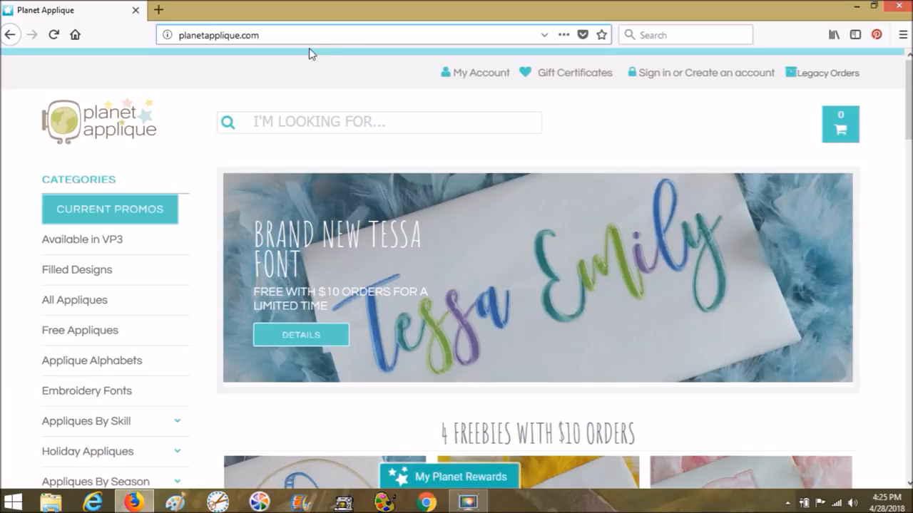
pyautogui.moveTo(80, 331)
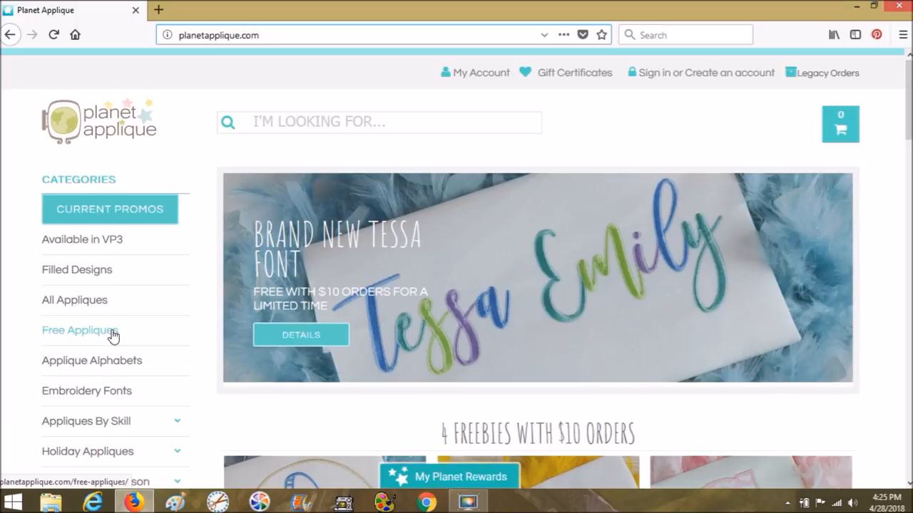
# - Go to the Free Appliques category from the sidebar to list the free designs
pyautogui.click(78, 331)
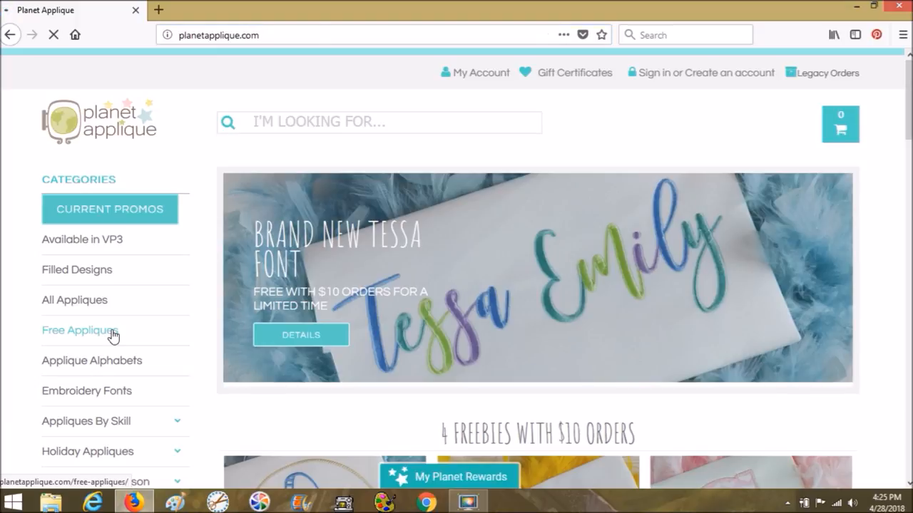
pyautogui.click(80, 331)
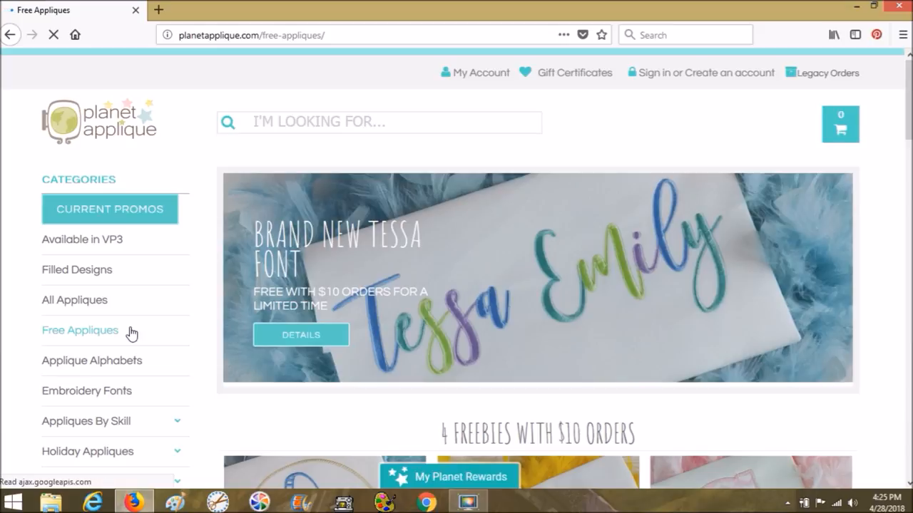
pyautogui.click(79, 331)
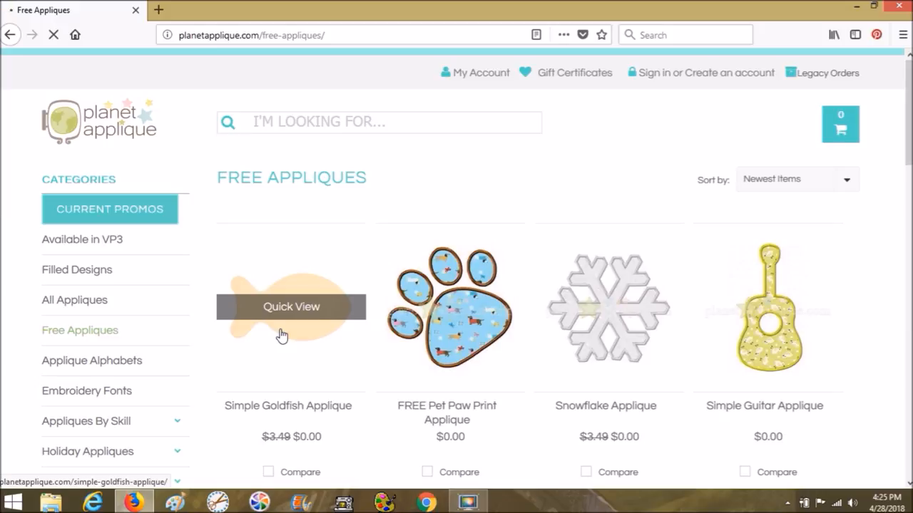
# - View the Simple Goldfish Applique listing down to its Product Description, hoop sizes and file types
pyautogui.click(291, 307)
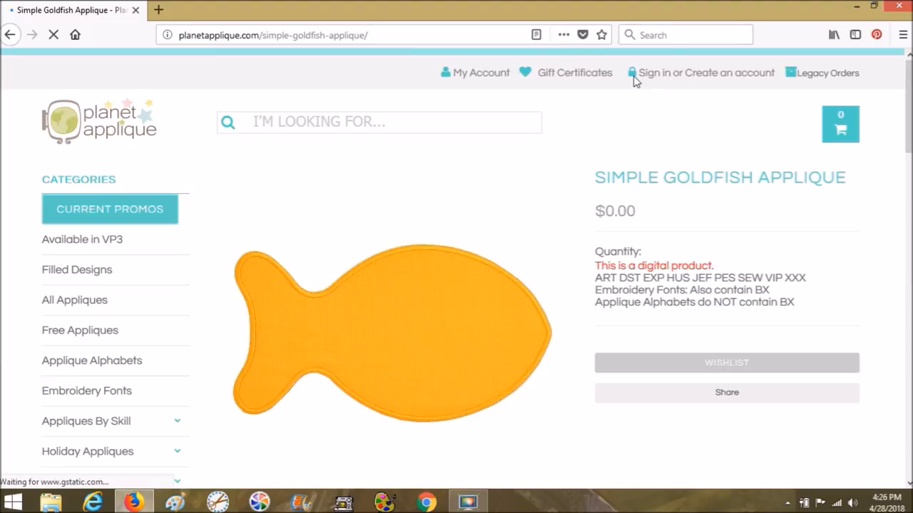
pyautogui.moveTo(784, 220)
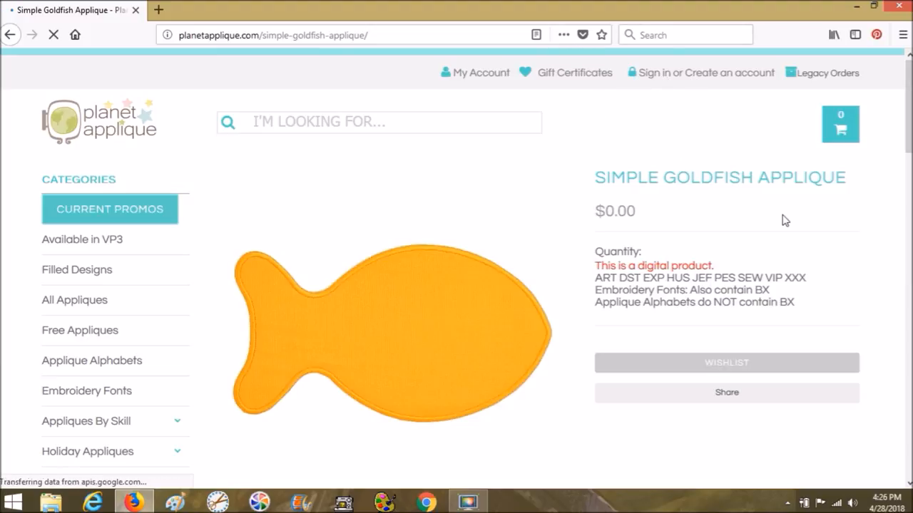
pyautogui.scroll(-3)
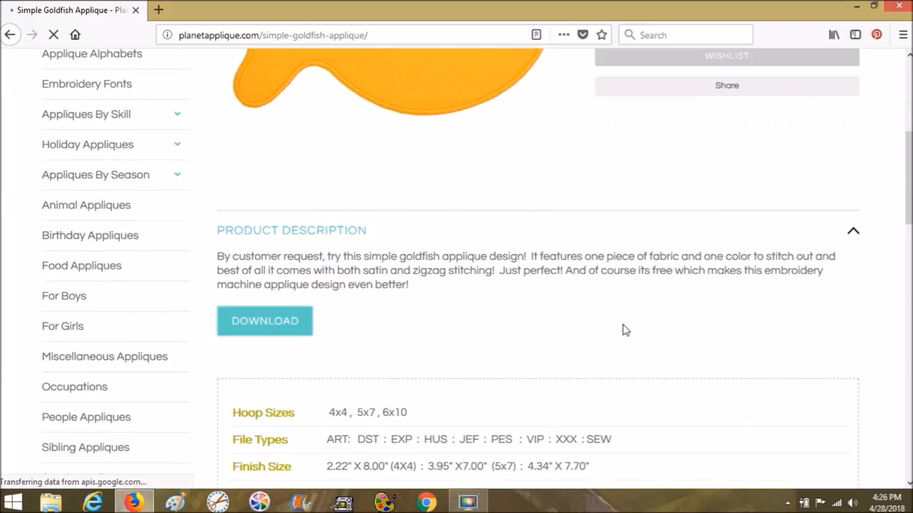
pyautogui.moveTo(516, 335)
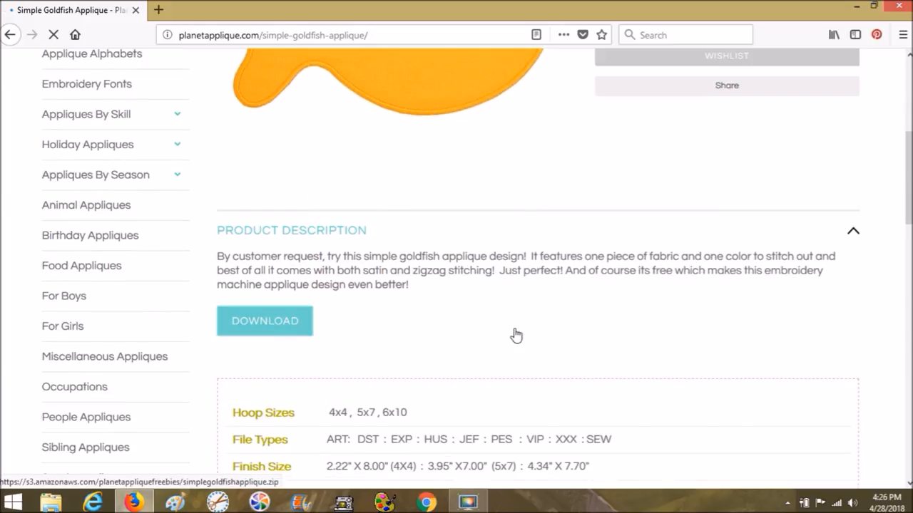
pyautogui.scroll(-3)
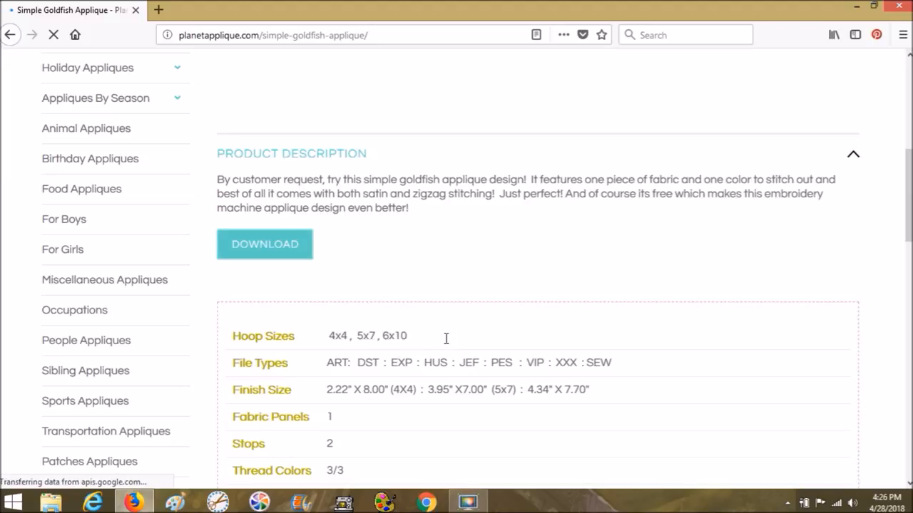
pyautogui.scroll(-3)
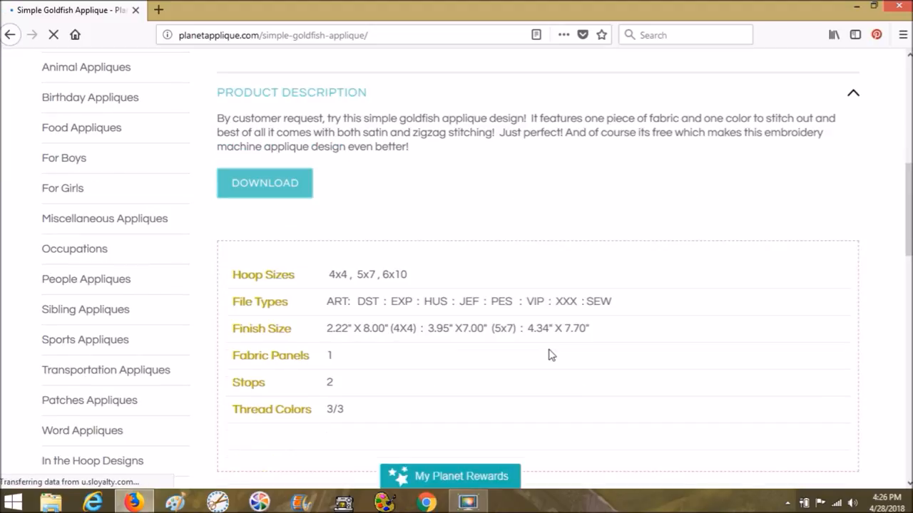
pyautogui.scroll(-3)
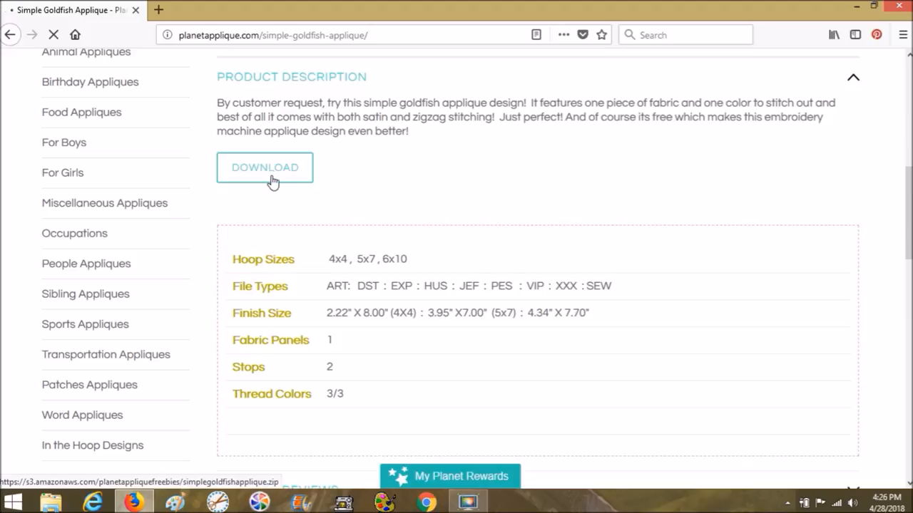
pyautogui.moveTo(576, 185)
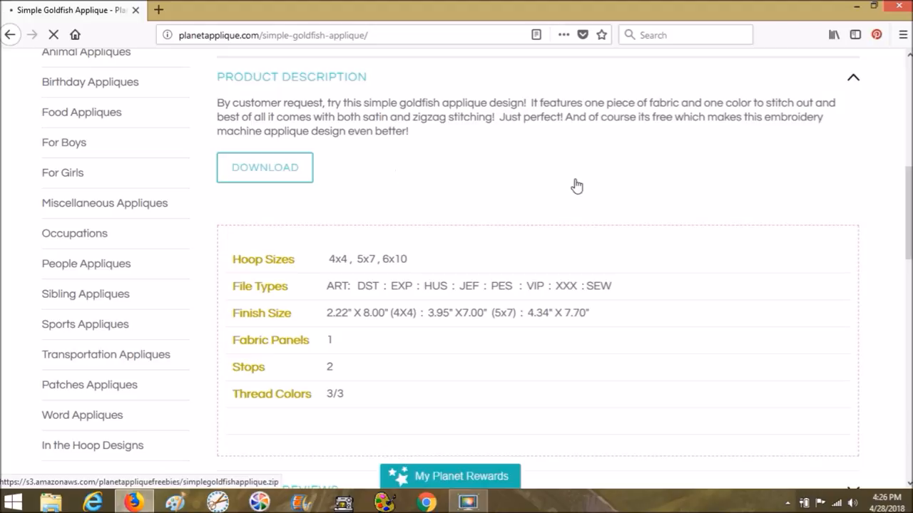
# - Start the free Simple Goldfish Applique download via the DOWNLOAD button
pyautogui.click(265, 167)
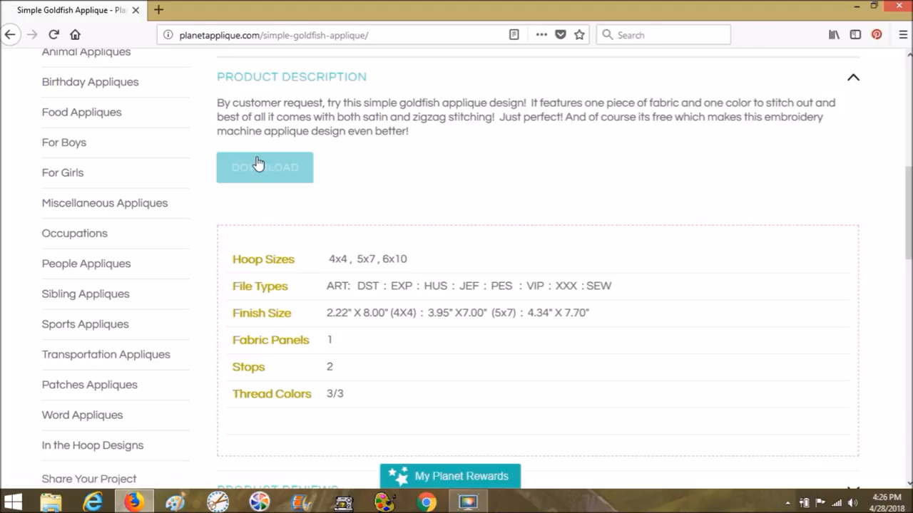
pyautogui.click(265, 166)
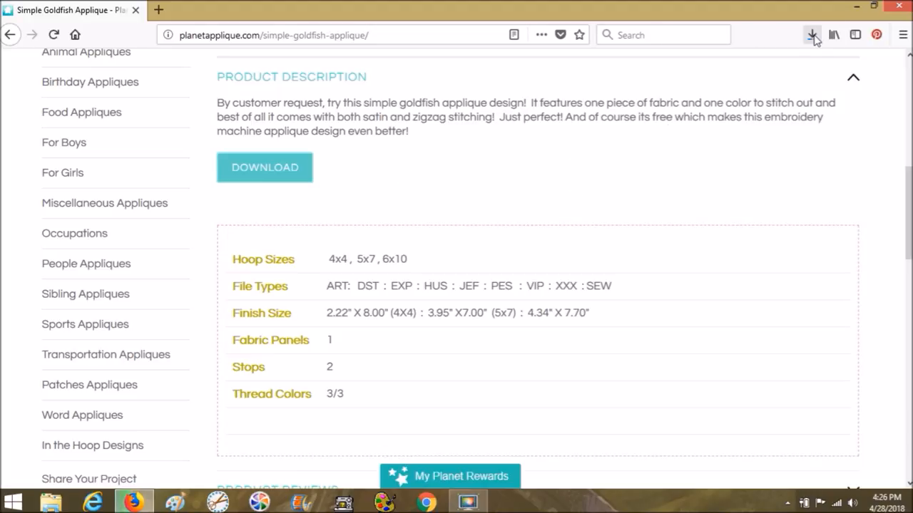
pyautogui.moveTo(811, 35)
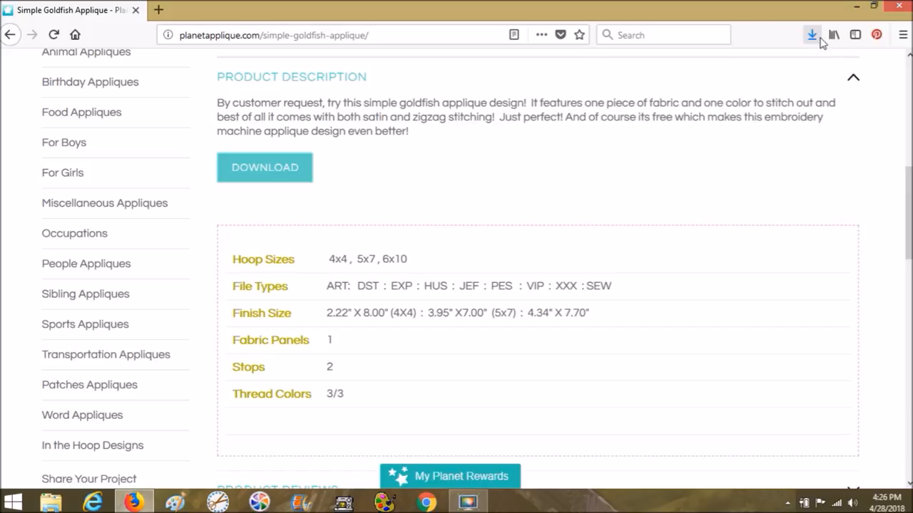
pyautogui.moveTo(812, 35)
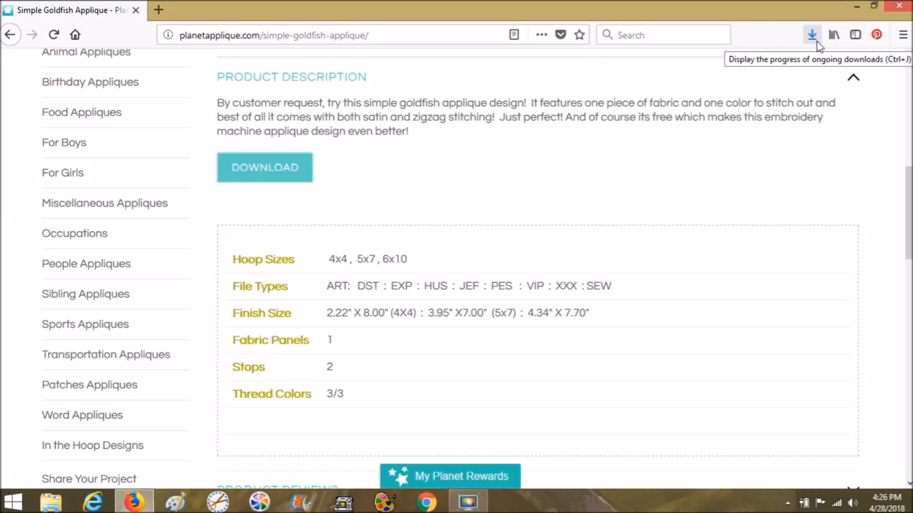
pyautogui.moveTo(819, 46)
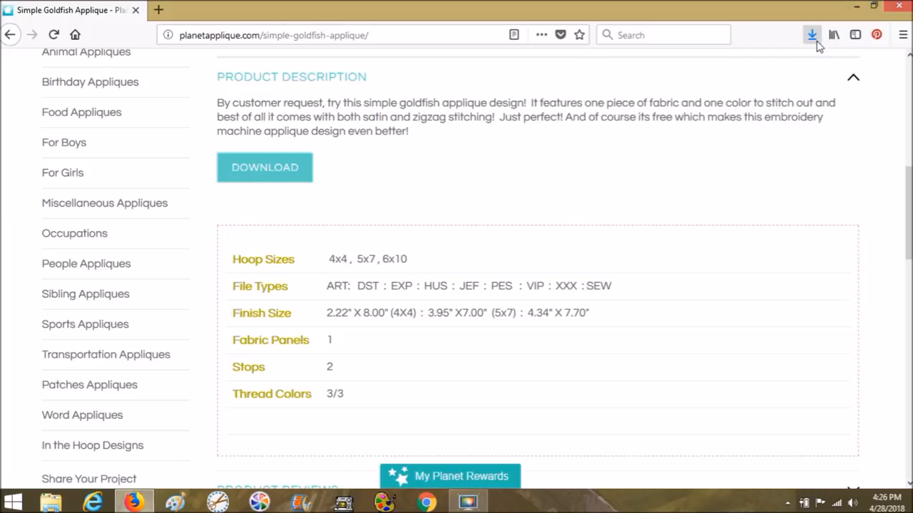
# - Show Firefox's recent downloads listing simplegoldfishapplique(1).zip at 317 KB
pyautogui.click(811, 35)
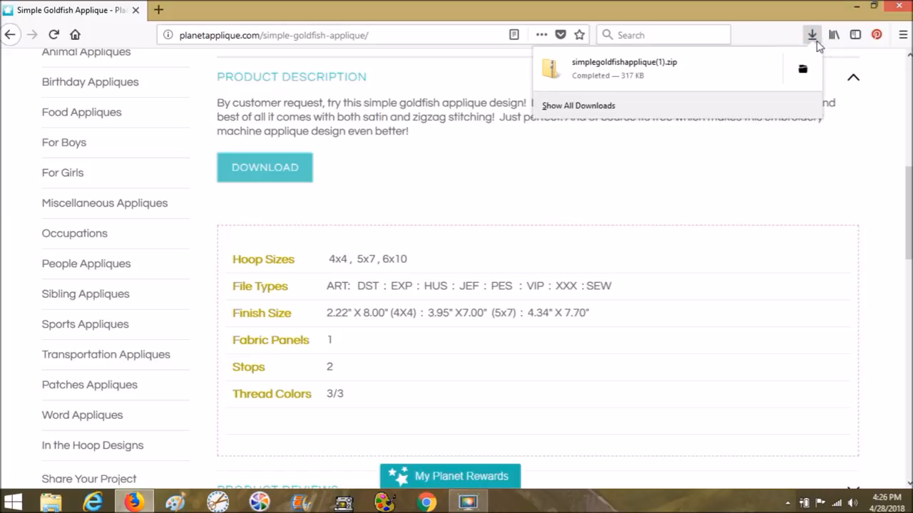
pyautogui.moveTo(559, 74)
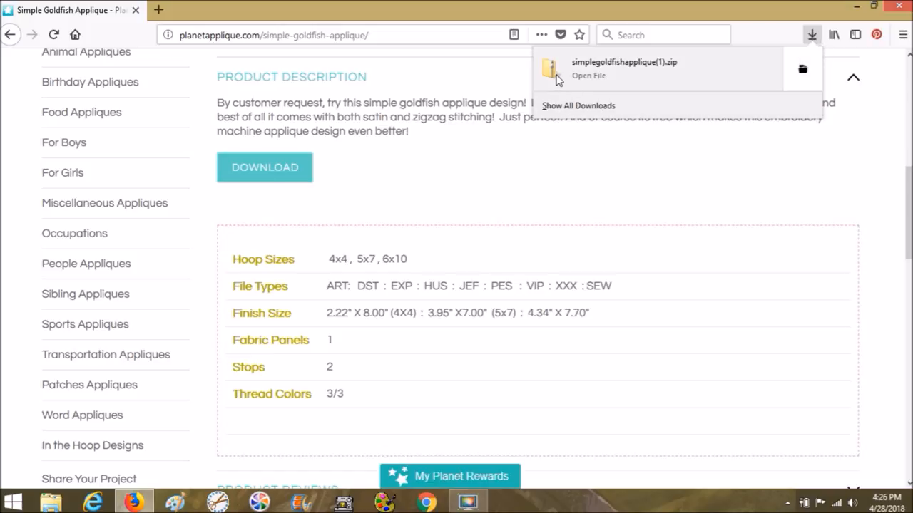
pyautogui.moveTo(804, 68)
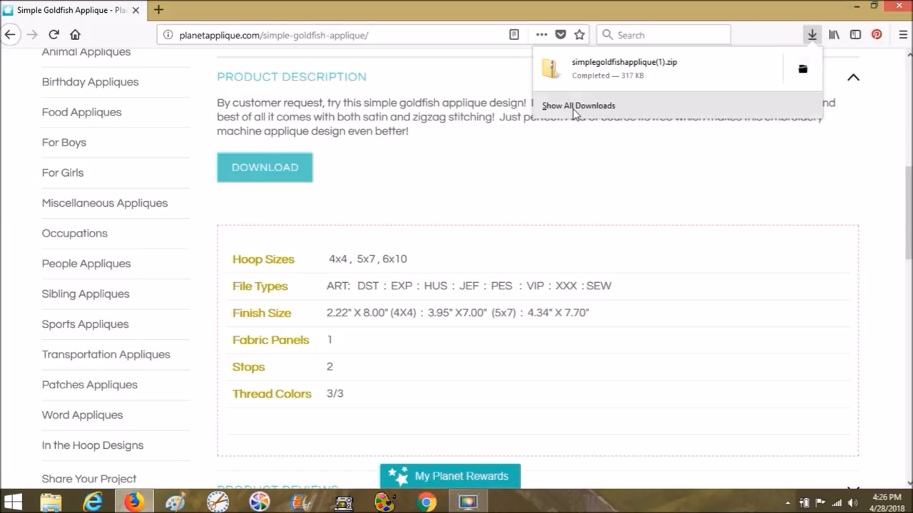
pyautogui.moveTo(805, 74)
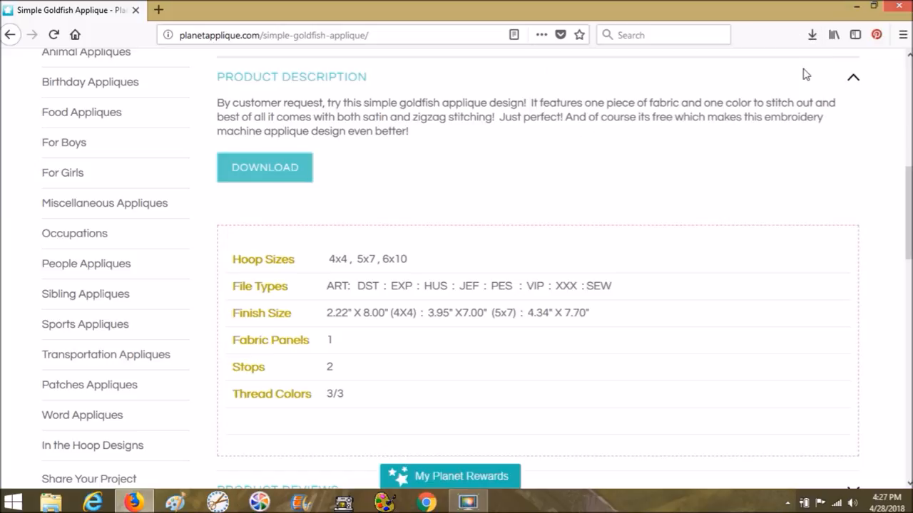
pyautogui.moveTo(804, 76)
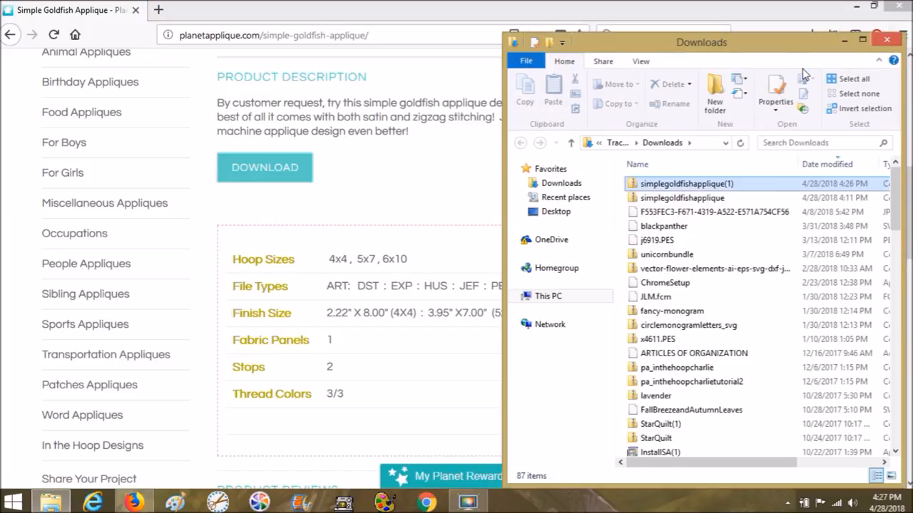
# - Drag simplegoldfishapplique(1).zip from Downloads to another location in the navigation pane
pyautogui.click(688, 182)
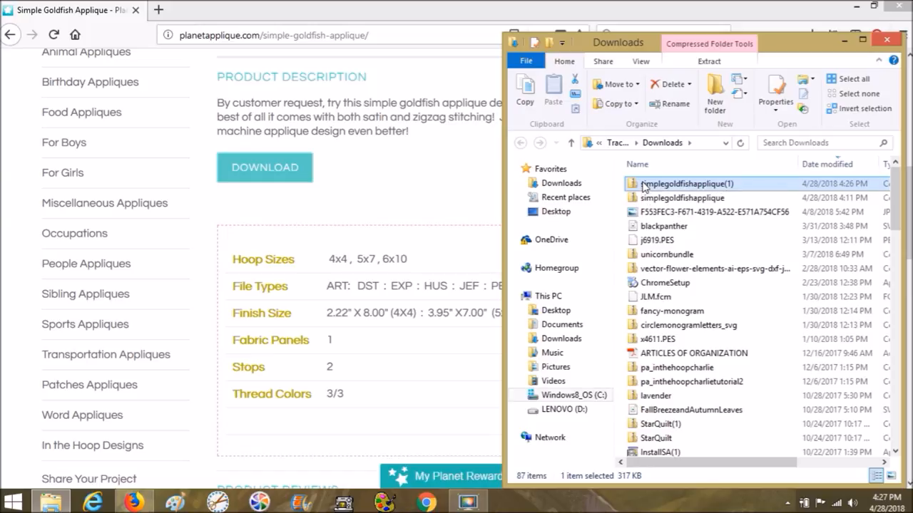
pyautogui.moveTo(688, 183); pyautogui.dragTo(559, 211)
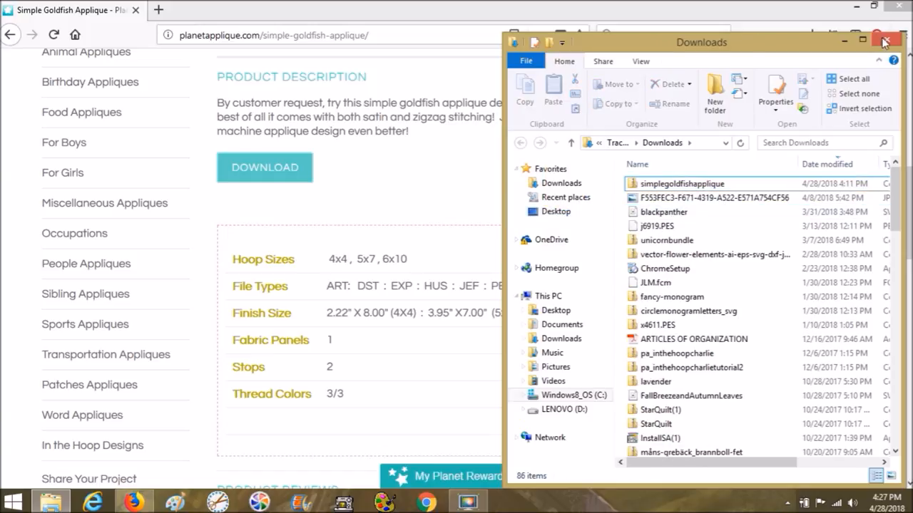
# - Minimize Firefox and place the goldfish zip on an empty desktop spot, then select it
pyautogui.click(886, 41)
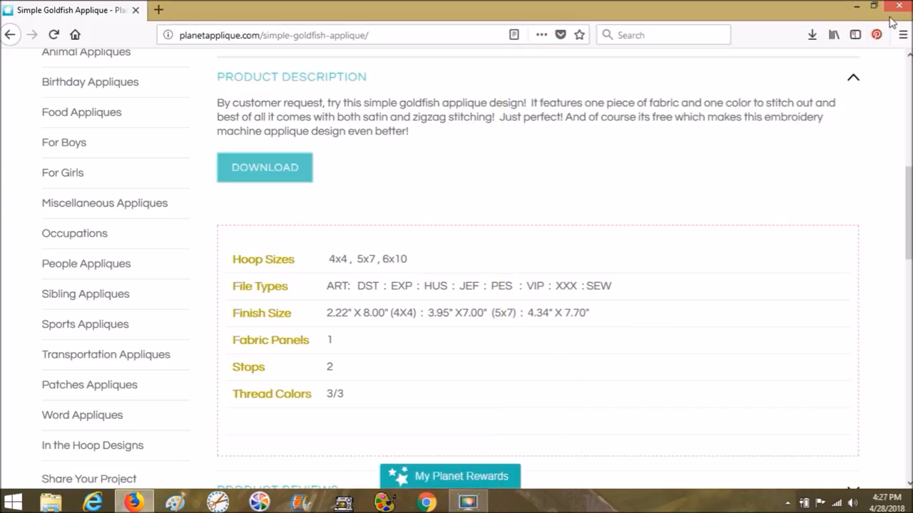
pyautogui.moveTo(705, 70)
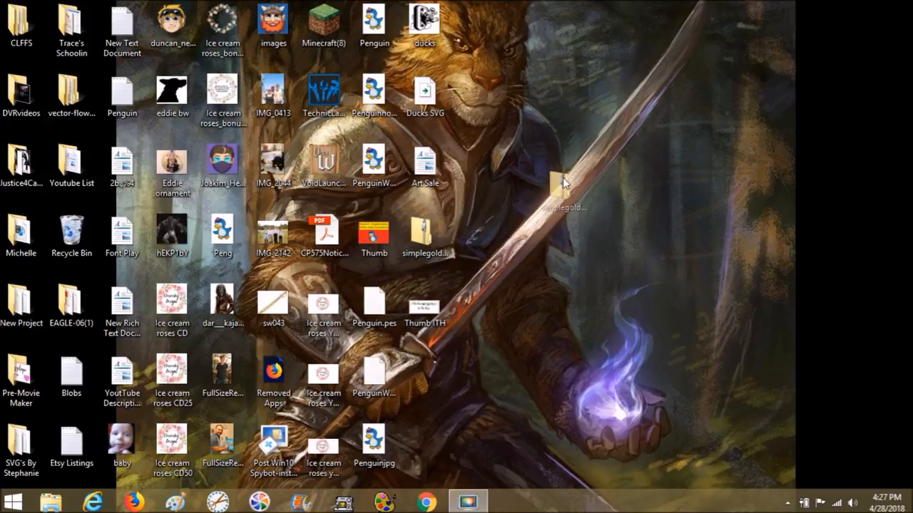
pyautogui.moveTo(425, 231); pyautogui.dragTo(627, 174)
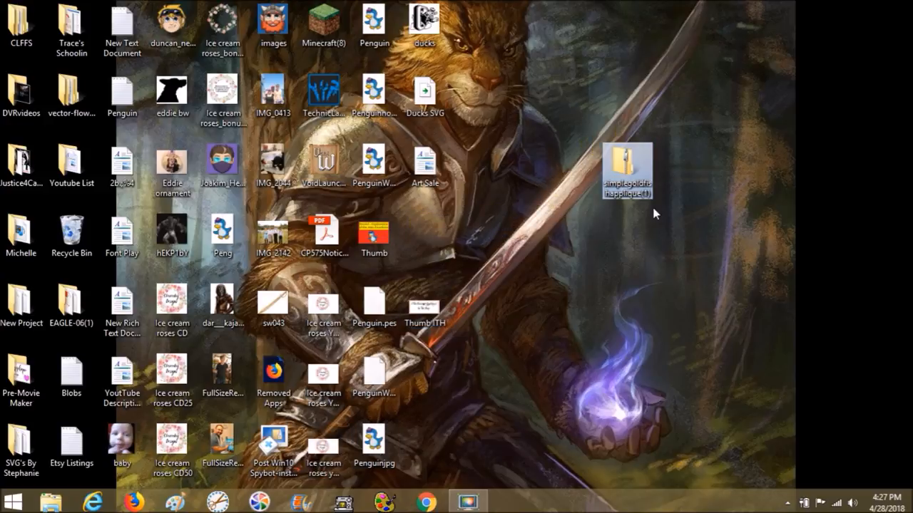
pyautogui.moveTo(625, 168)
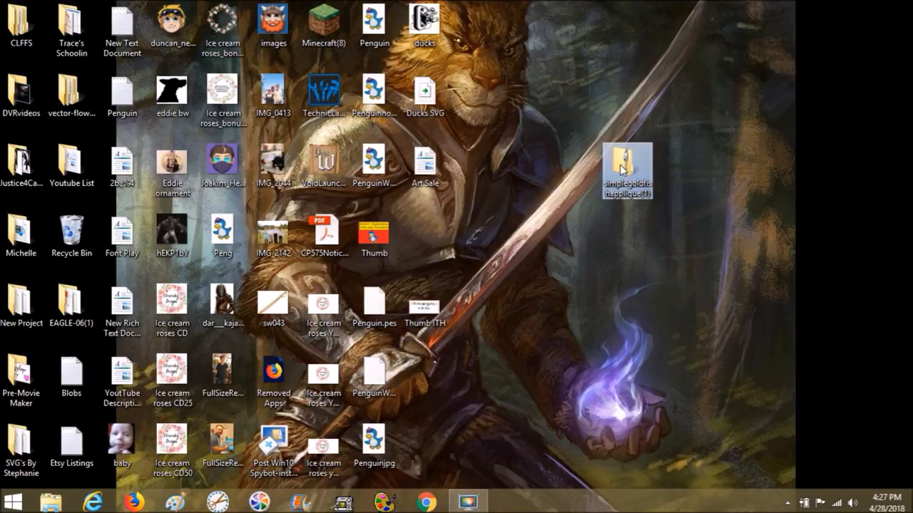
pyautogui.doubleClick(626, 165)
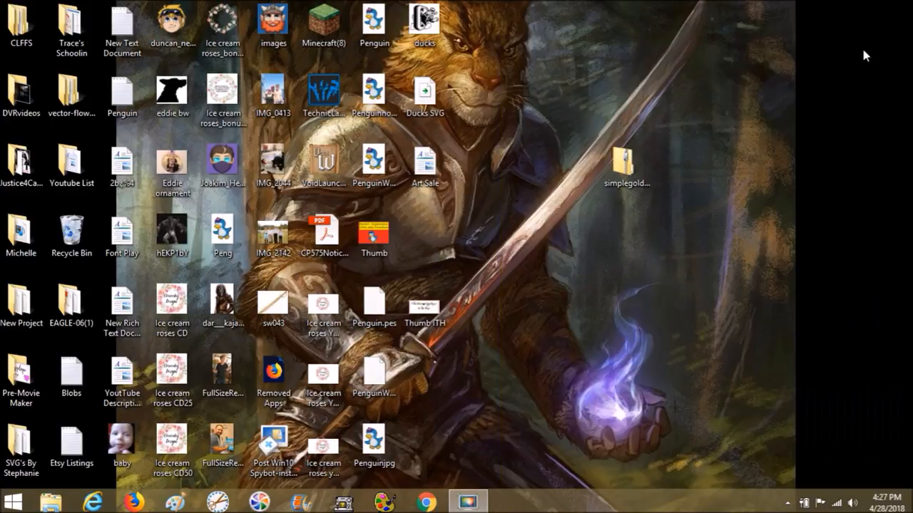
pyautogui.click(626, 164)
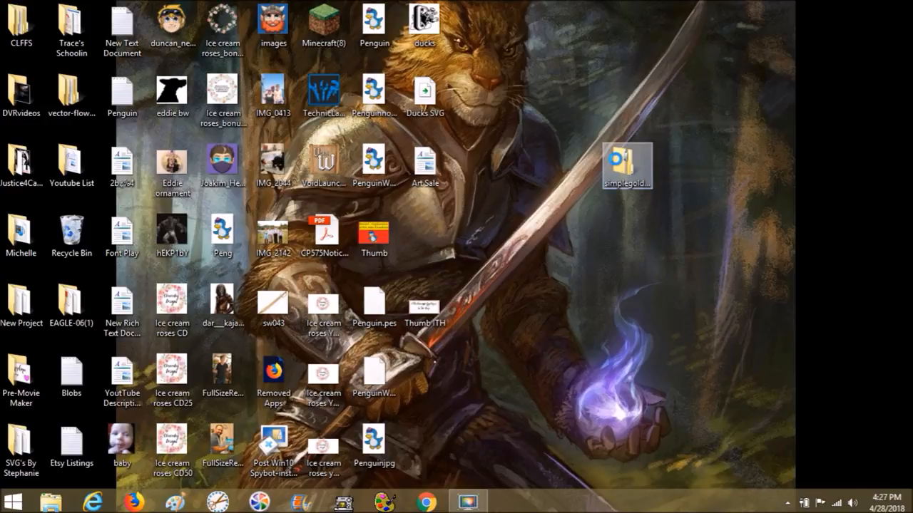
# - Extract All from the zip into a new simplegoldfishapplique(1) folder on the desktop
pyautogui.rightClick(626, 164)
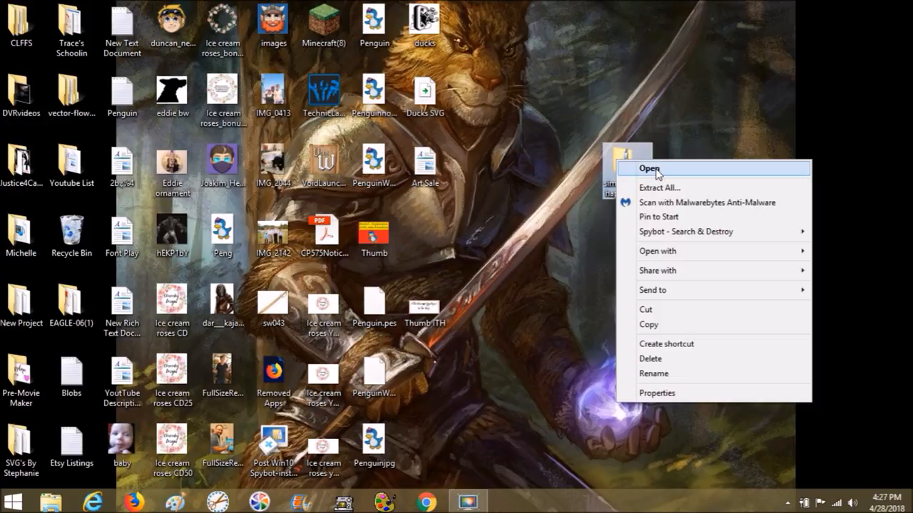
pyautogui.click(658, 188)
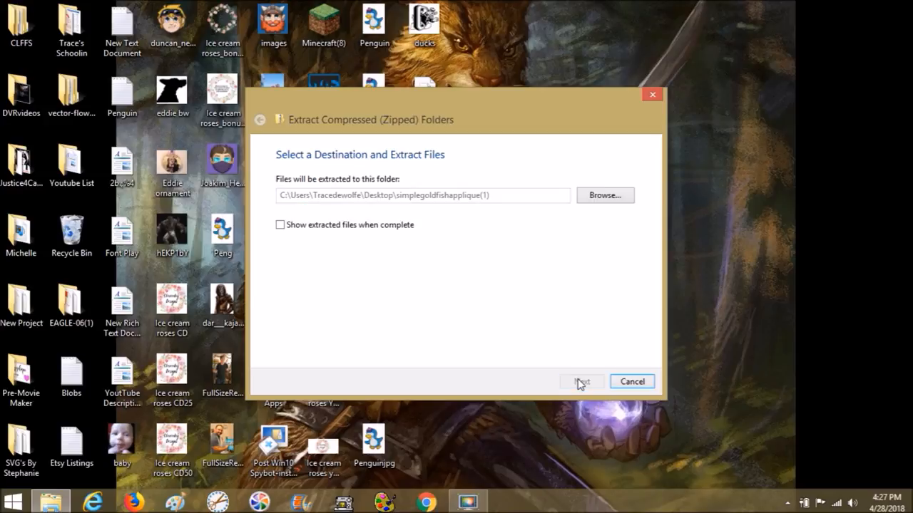
pyautogui.click(580, 382)
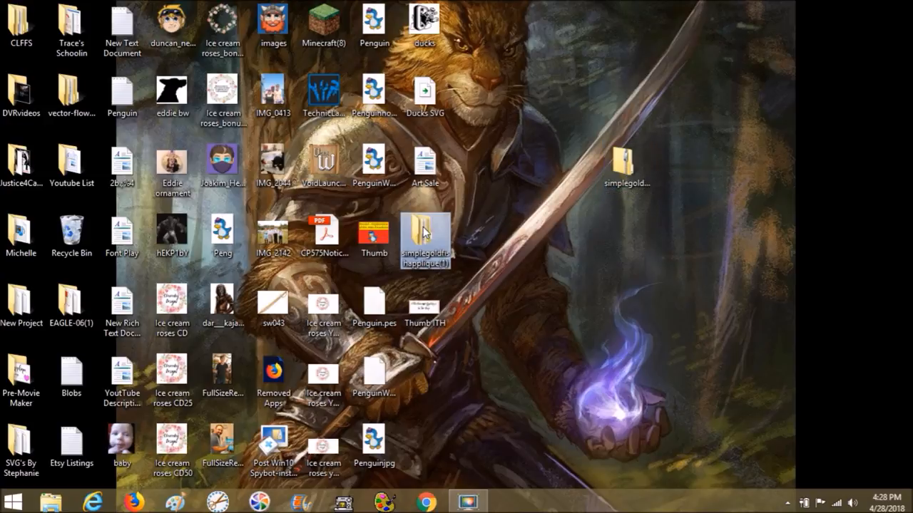
# - Move the extracted folder beside the zip, go into the inner simplegoldfishapplique folder and select simplegoldfish4x4.pes
pyautogui.moveTo(425, 239); pyautogui.dragTo(627, 250)
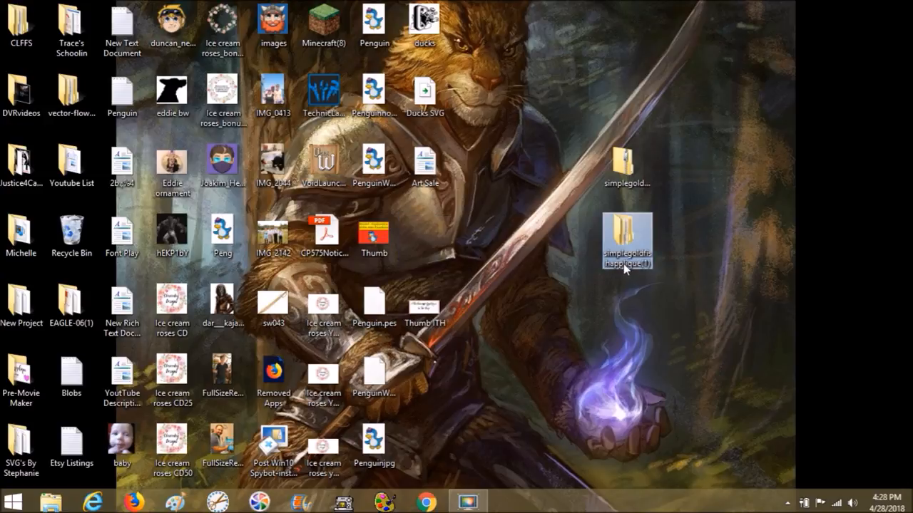
pyautogui.doubleClick(626, 240)
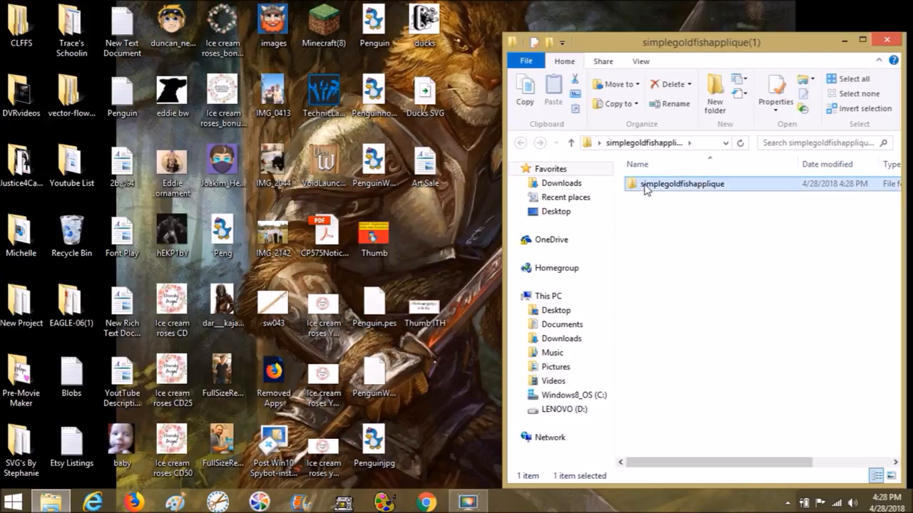
pyautogui.doubleClick(682, 182)
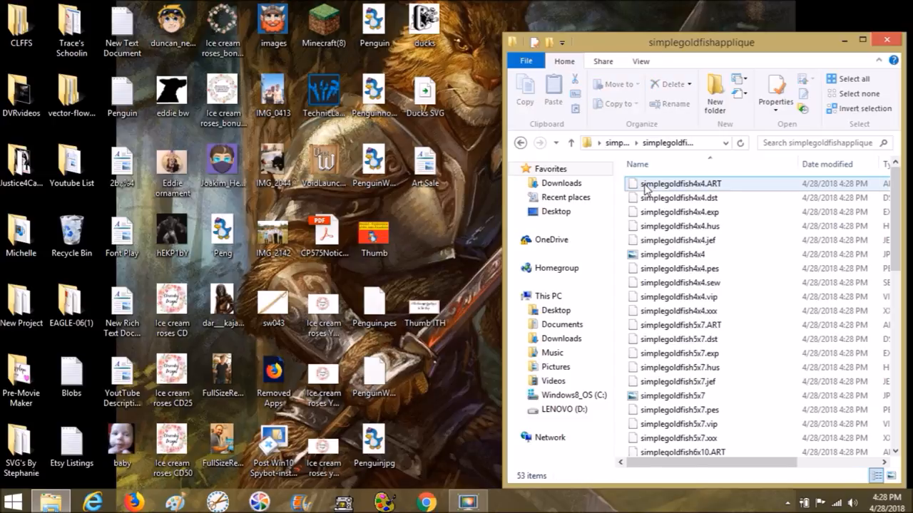
pyautogui.click(677, 268)
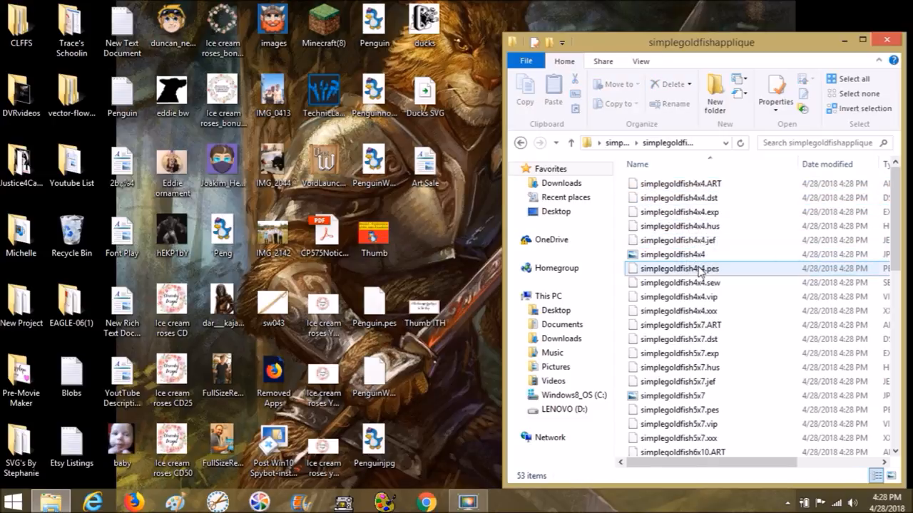
pyautogui.moveTo(699, 277)
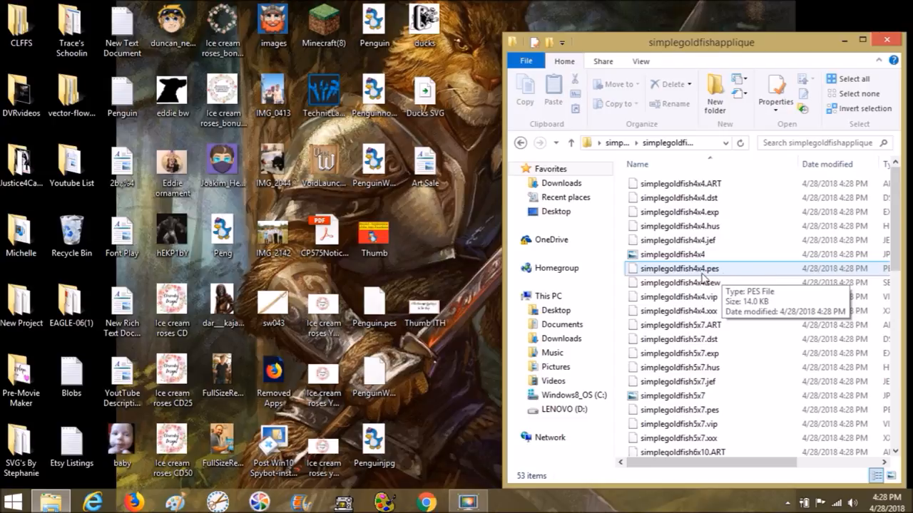
pyautogui.moveTo(704, 279)
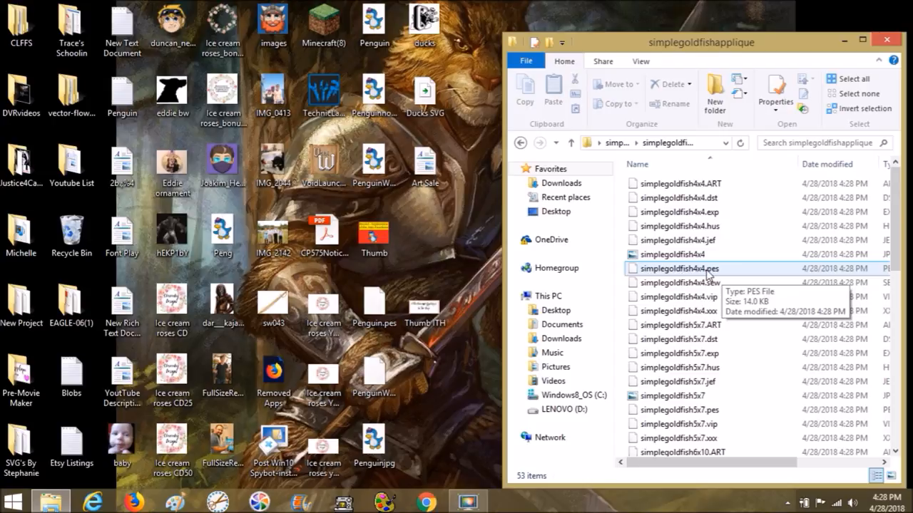
pyautogui.click(678, 268)
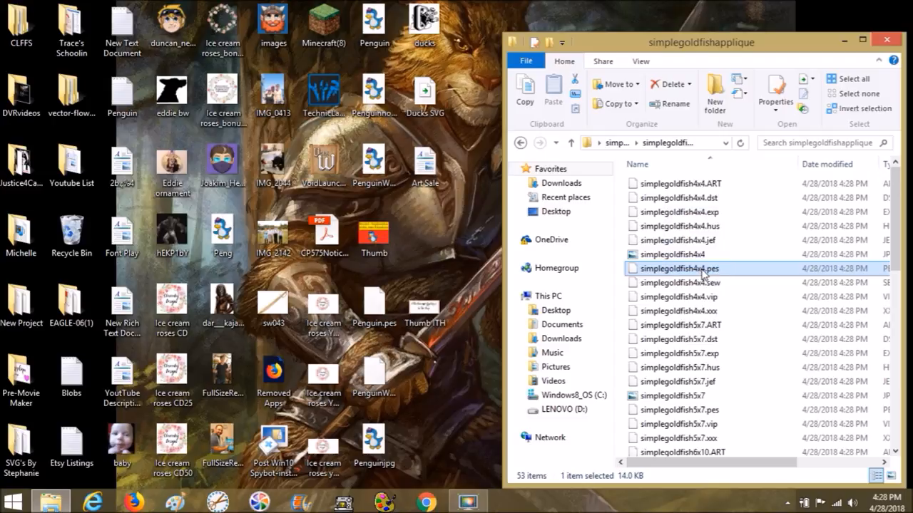
pyautogui.moveTo(701, 268)
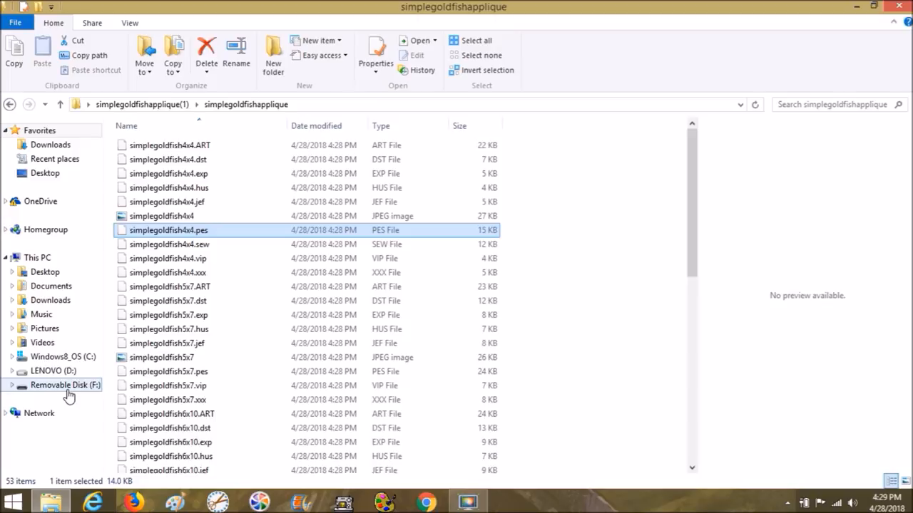
pyautogui.moveTo(97, 397)
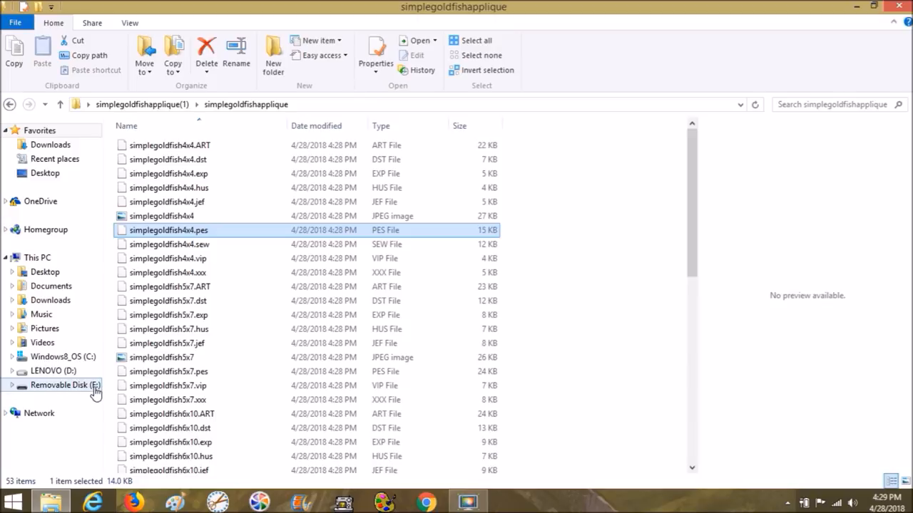
pyautogui.moveTo(169, 230)
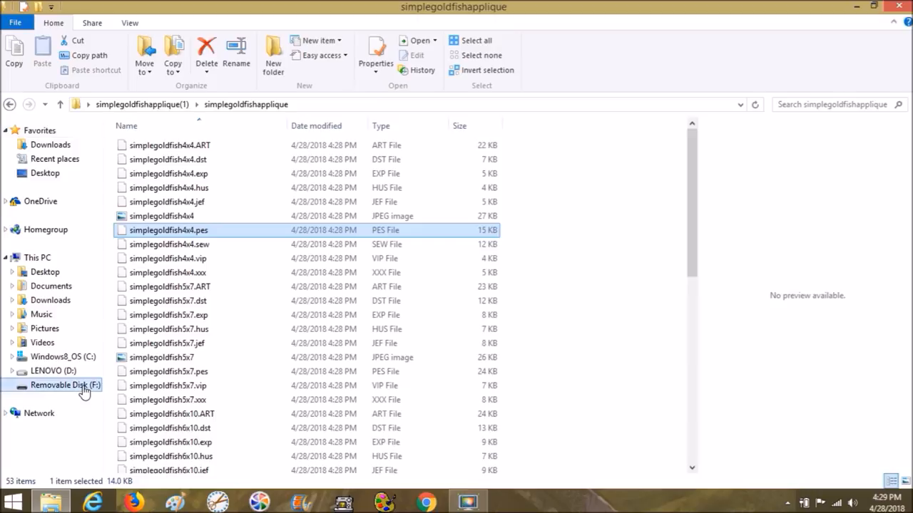
# - Show Removable Disk (F:) with simplegoldfish4x4.pes as its only item
pyautogui.click(65, 385)
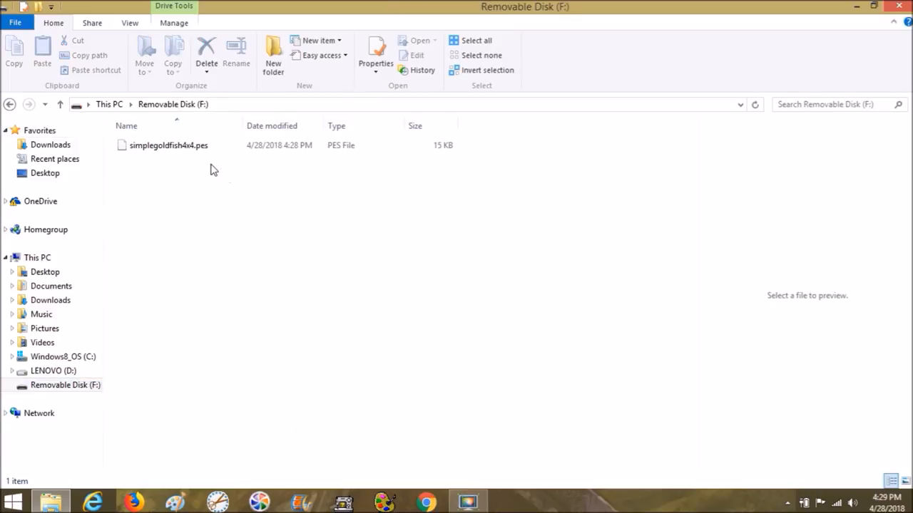
pyautogui.moveTo(426, 234)
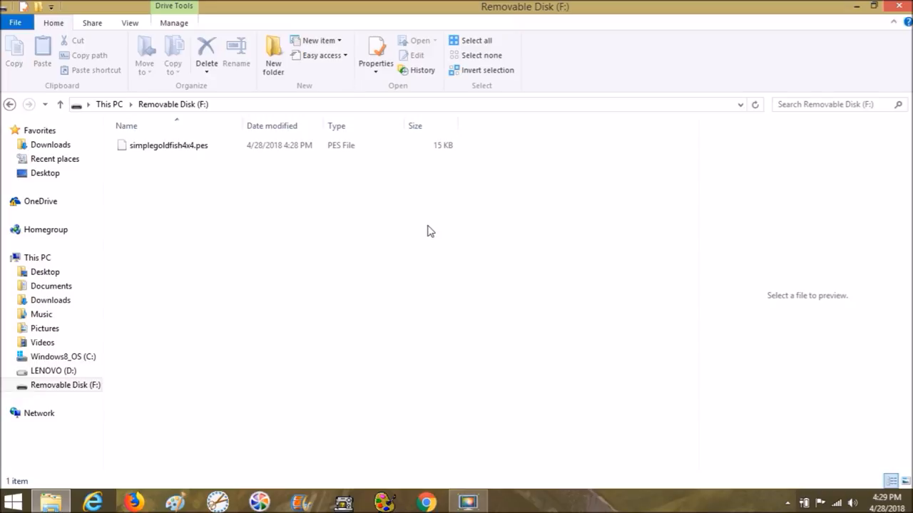
pyautogui.moveTo(436, 254)
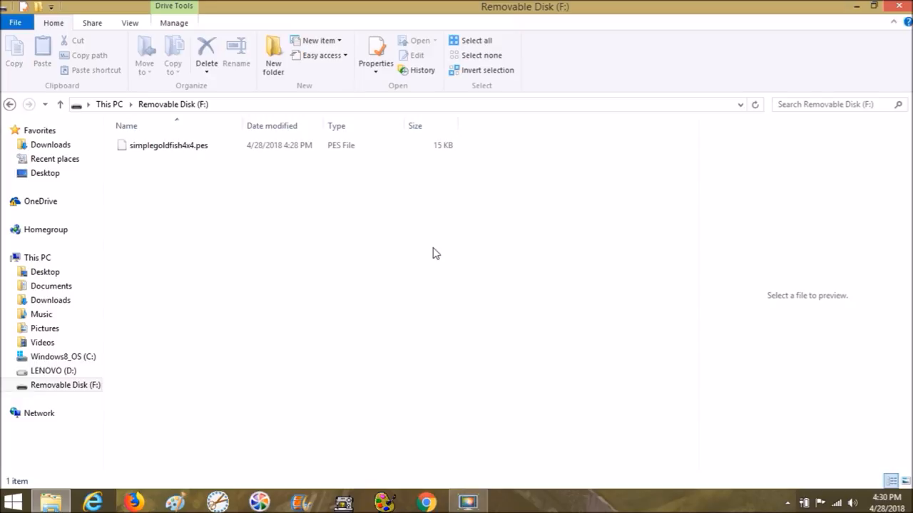
pyautogui.moveTo(521, 408)
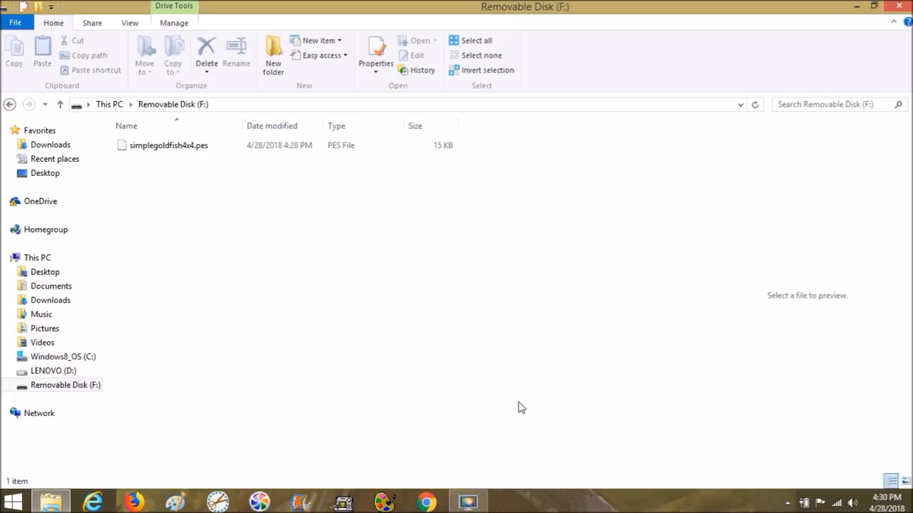
pyautogui.moveTo(524, 399)
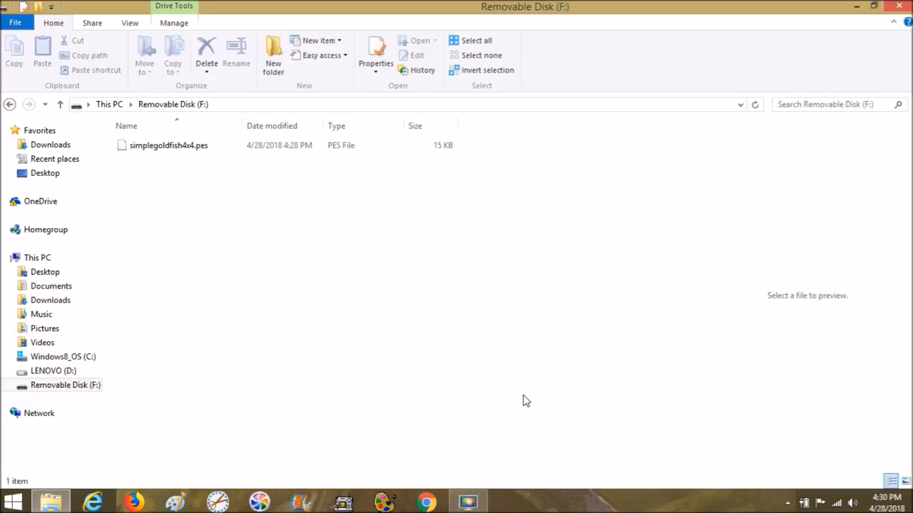
pyautogui.moveTo(539, 399)
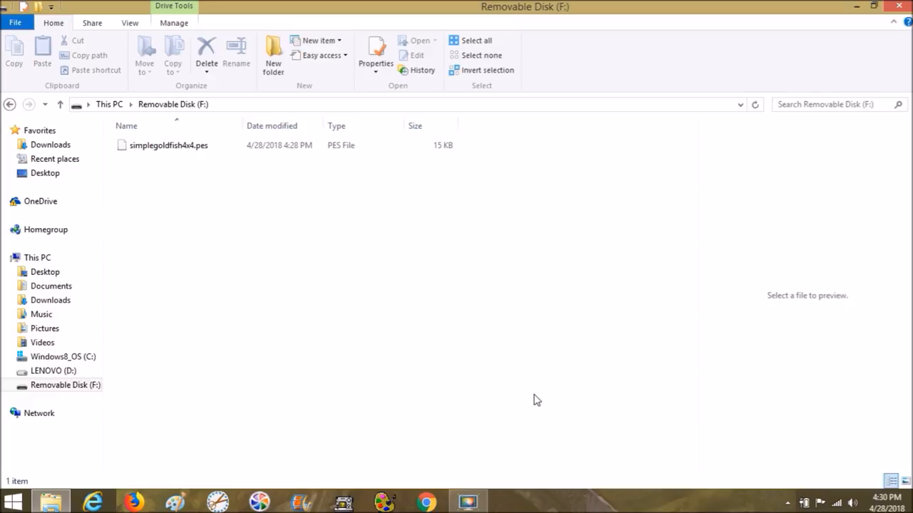
pyautogui.moveTo(531, 396)
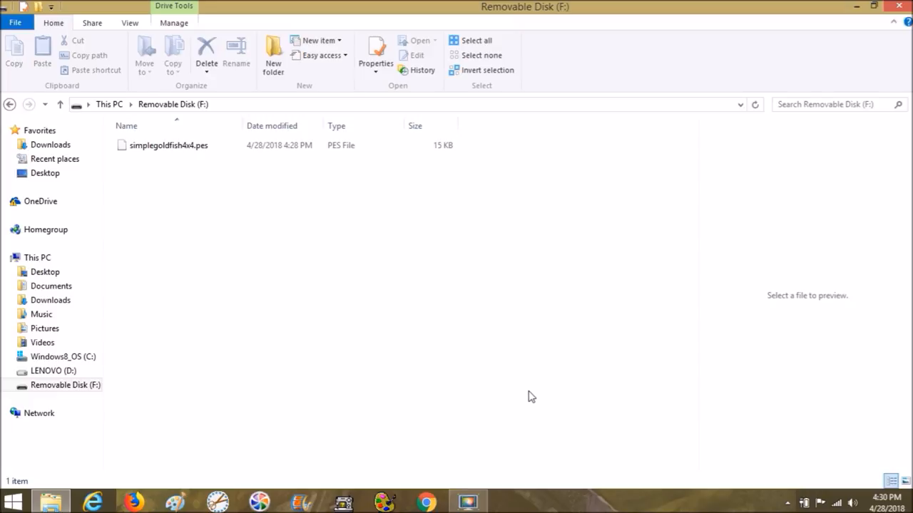
pyautogui.moveTo(526, 397)
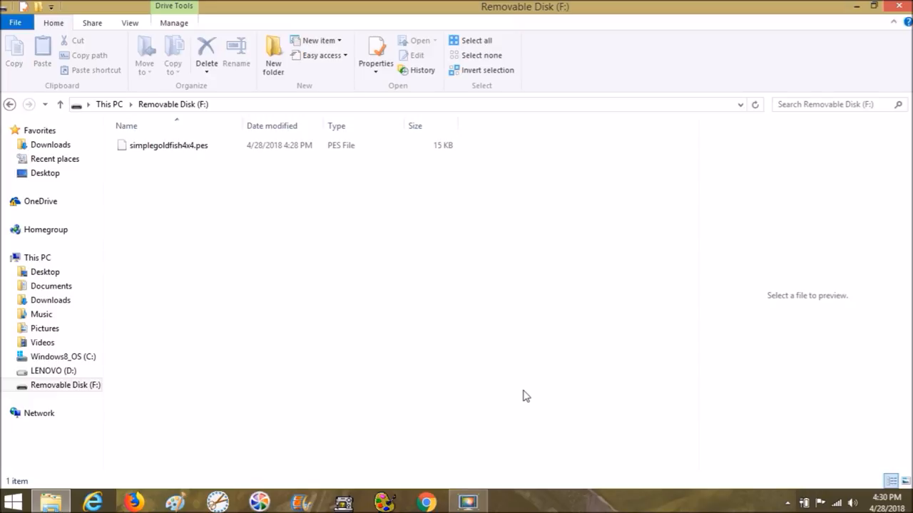